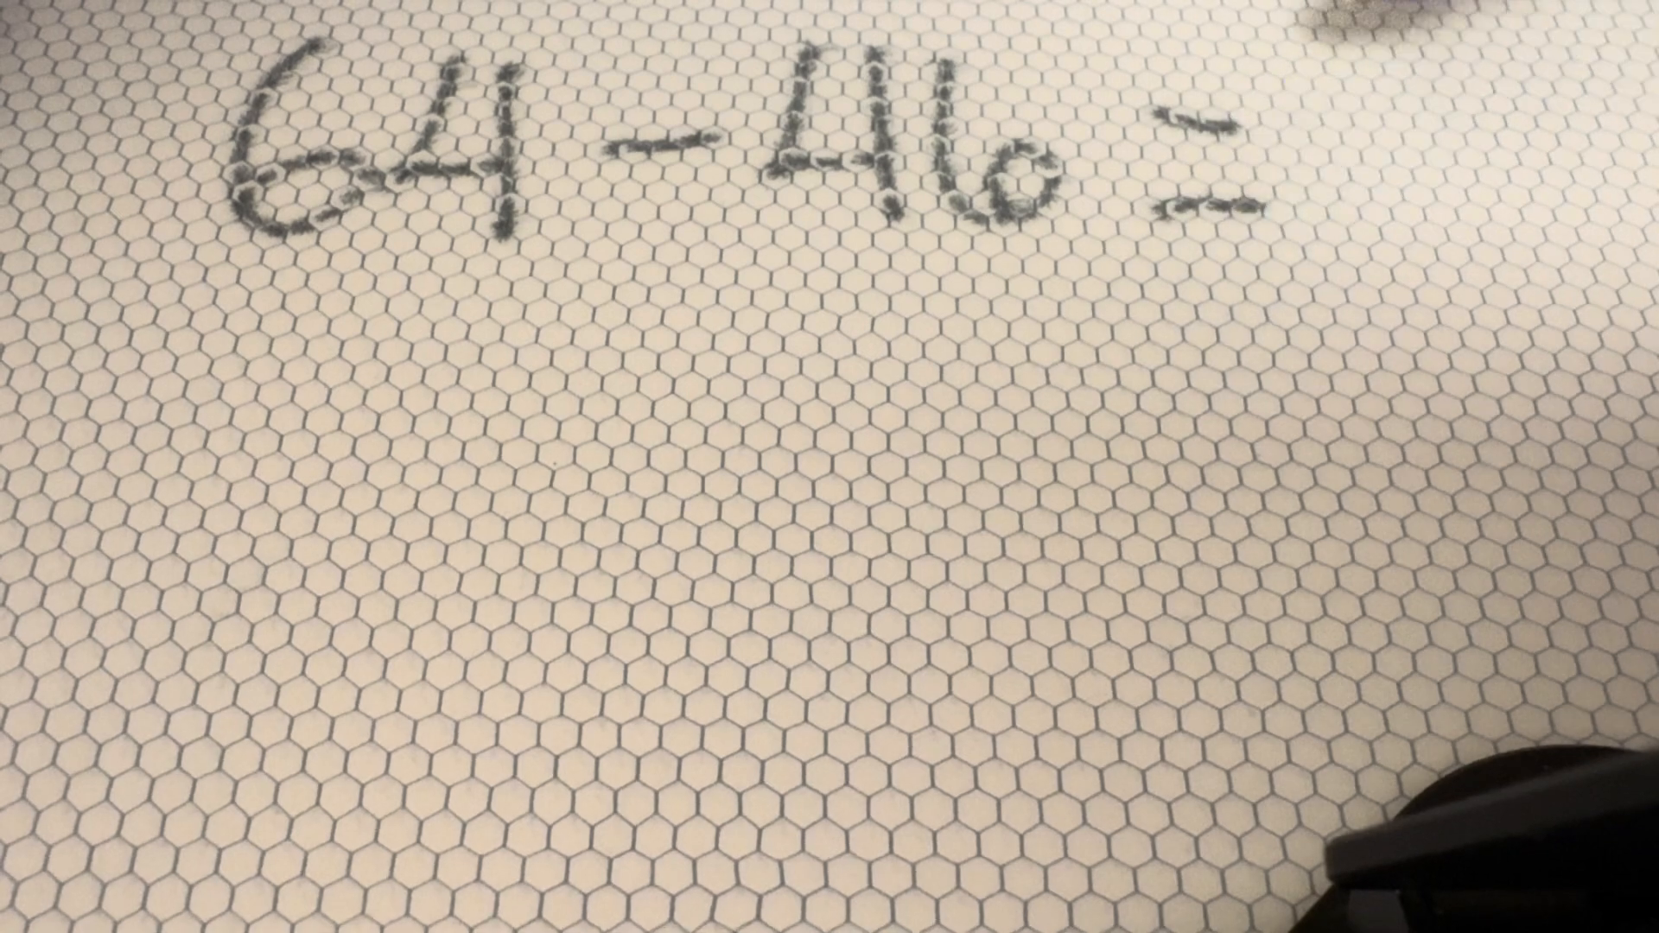
{"action": "type", "text": "16"}
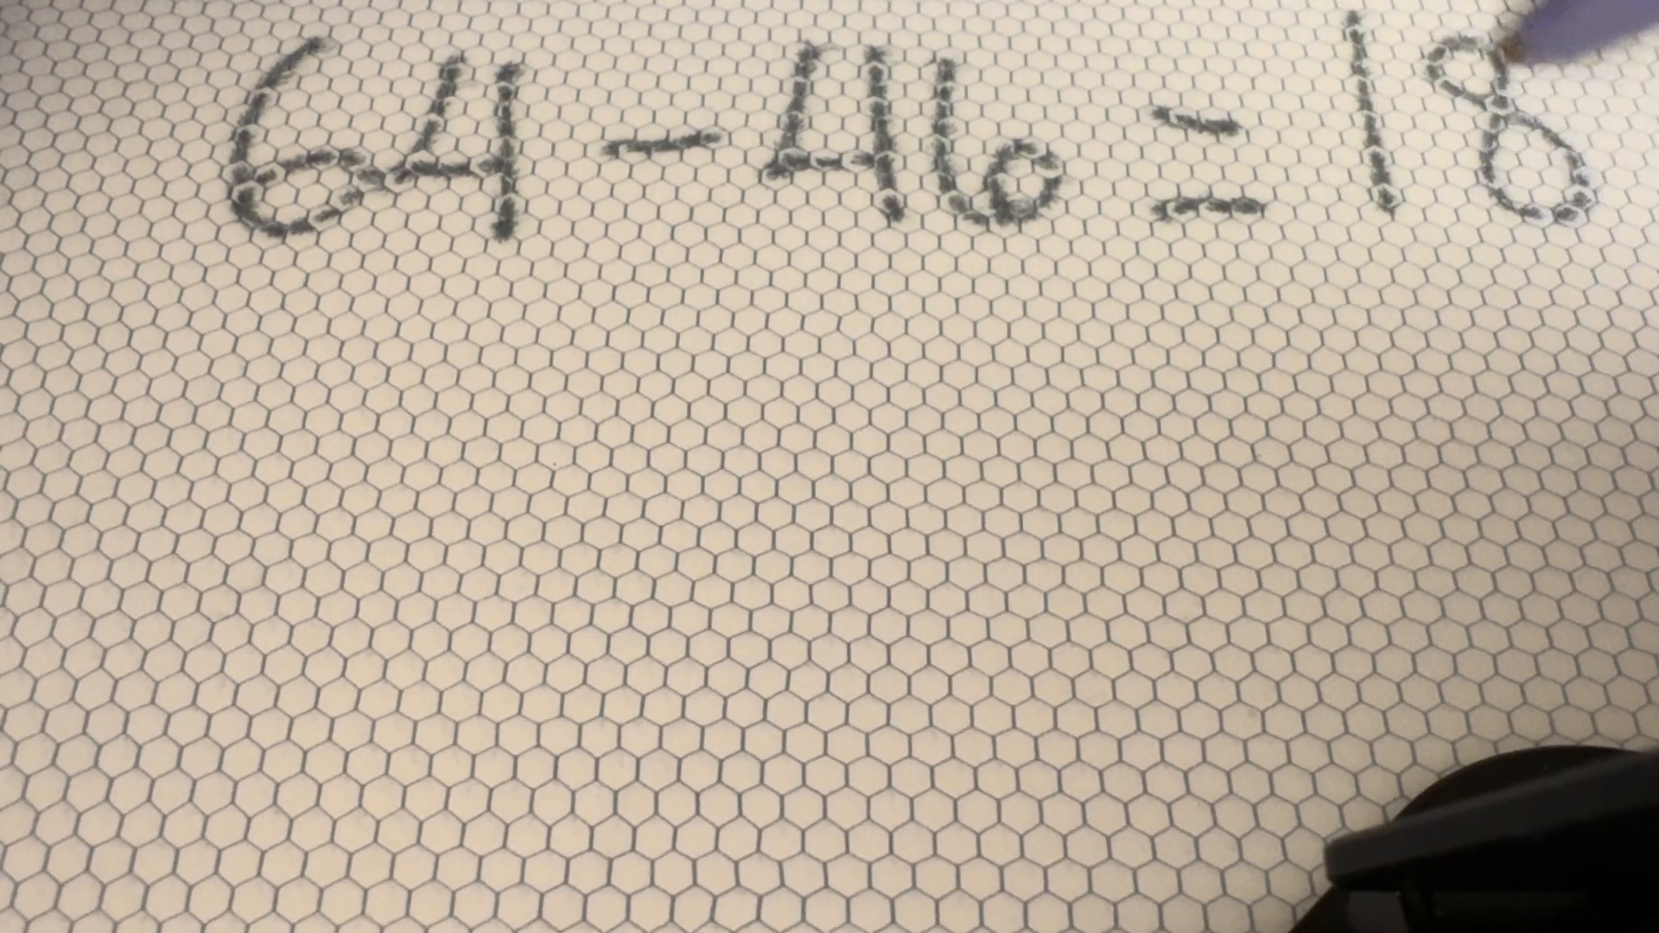